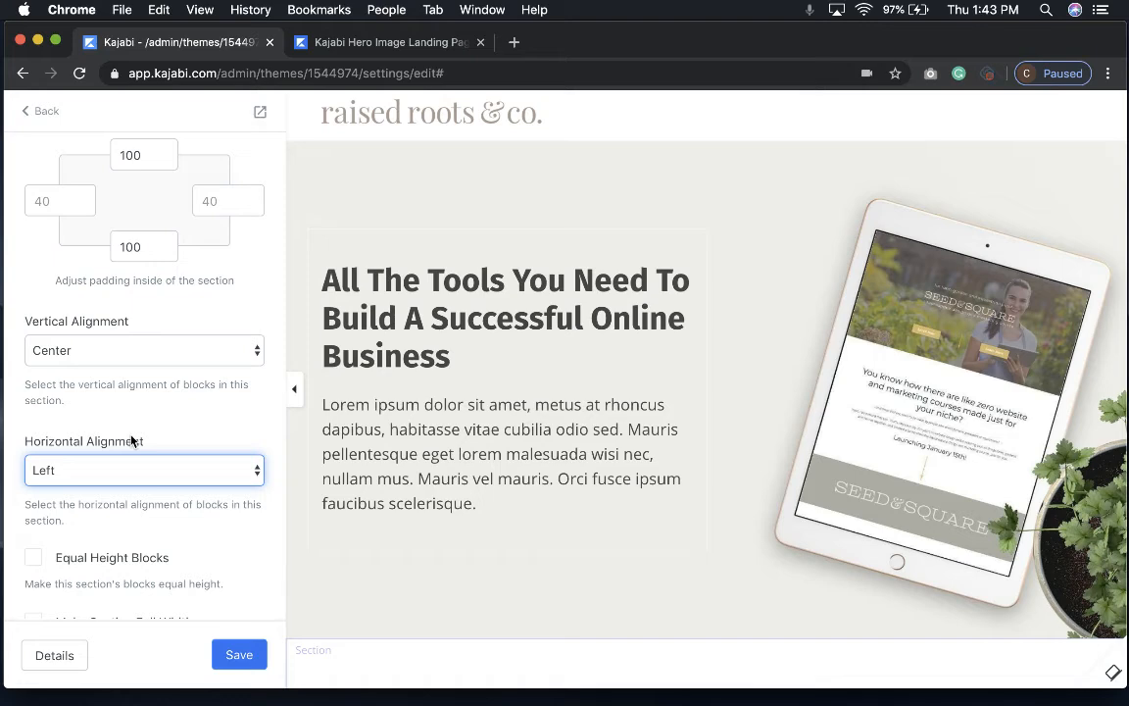
{"action": "scroll", "scroll_direction": "down", "scroll_amount": 3}
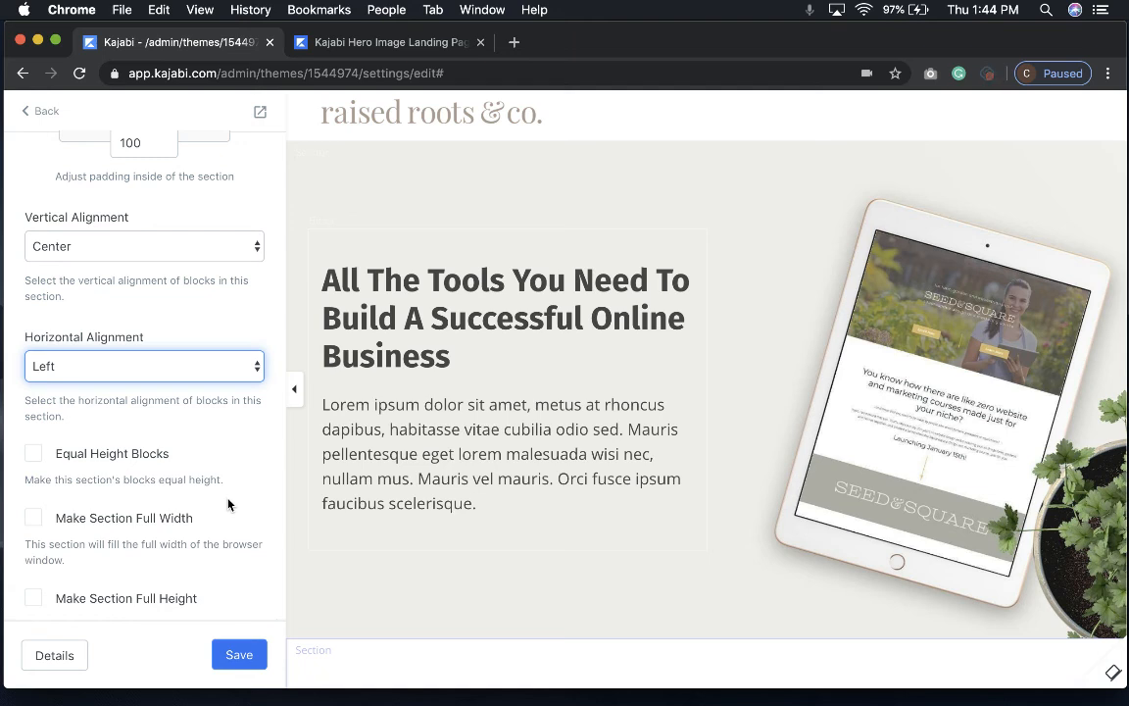